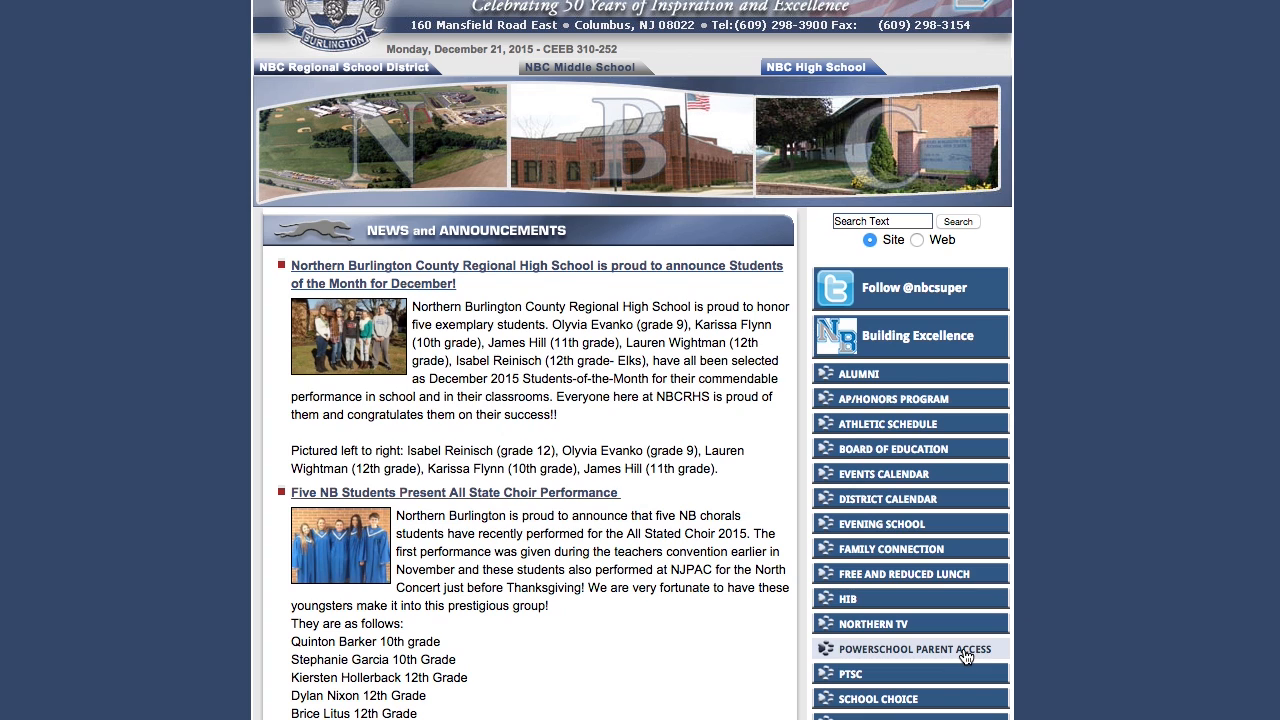
- Open PowerSchool Parent Access from the school sidebar and show the Create Account option
left_click(908, 649)
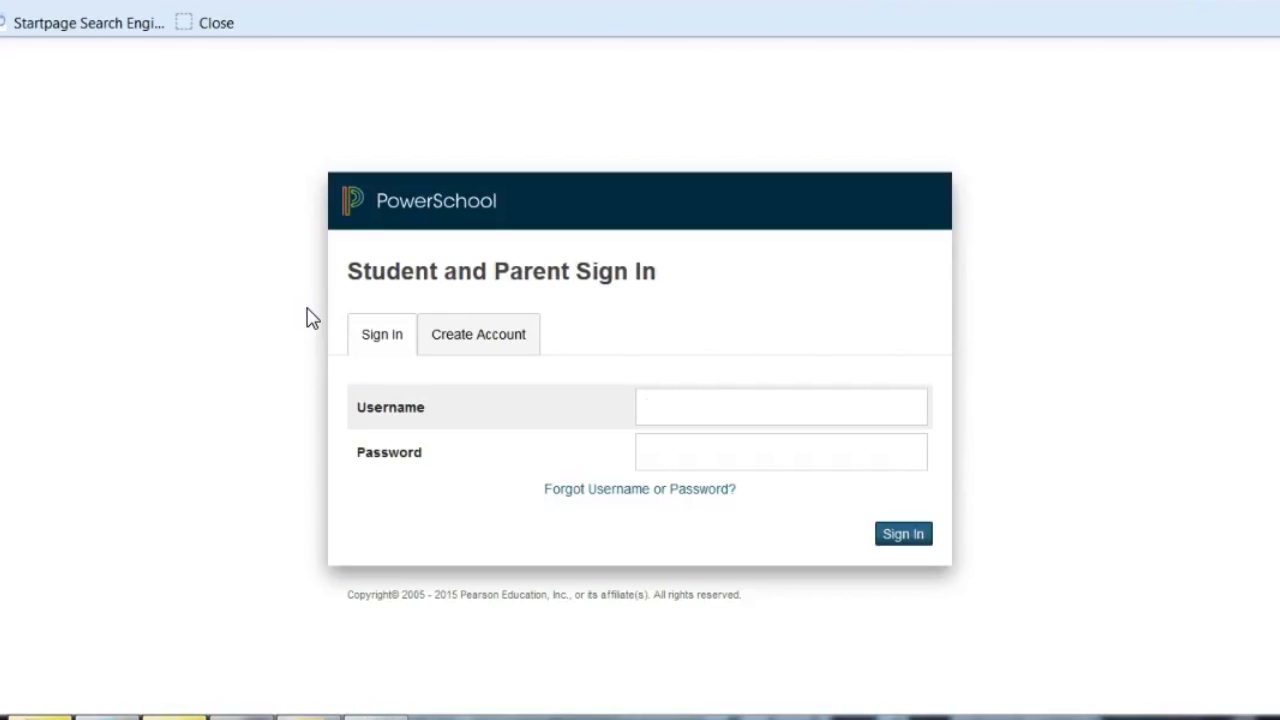
left_click(780, 406)
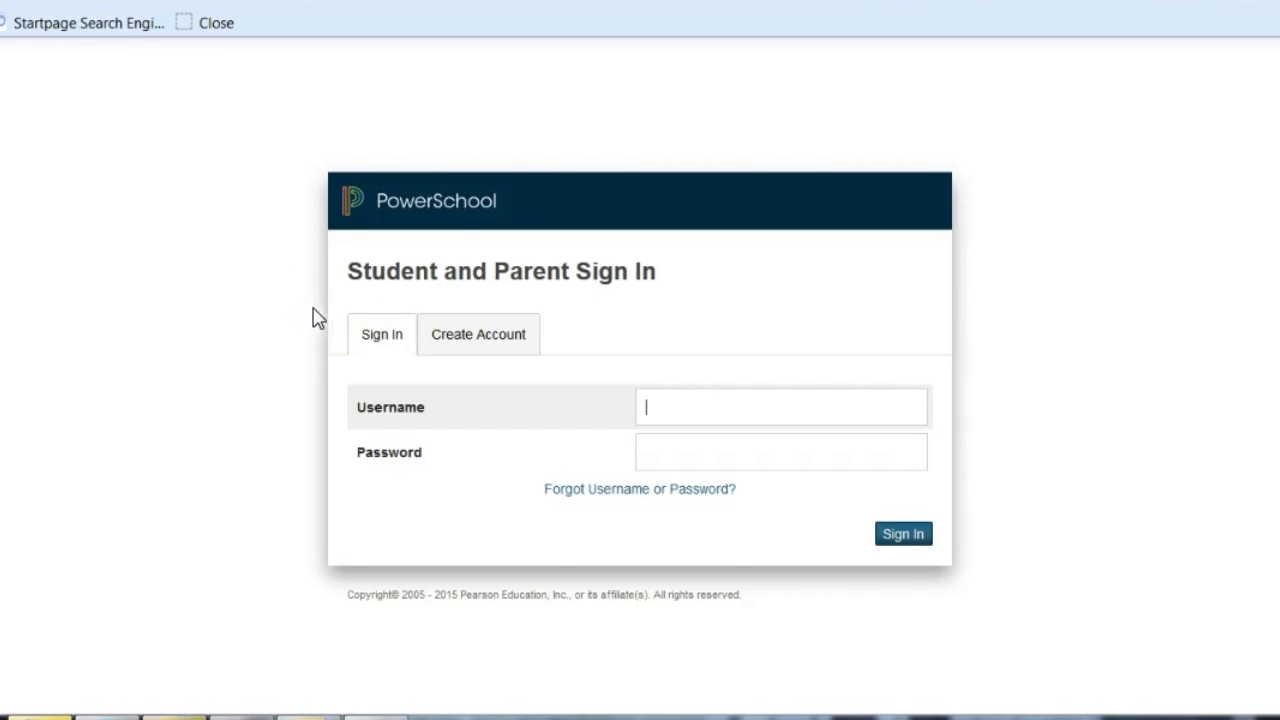
left_click(478, 334)
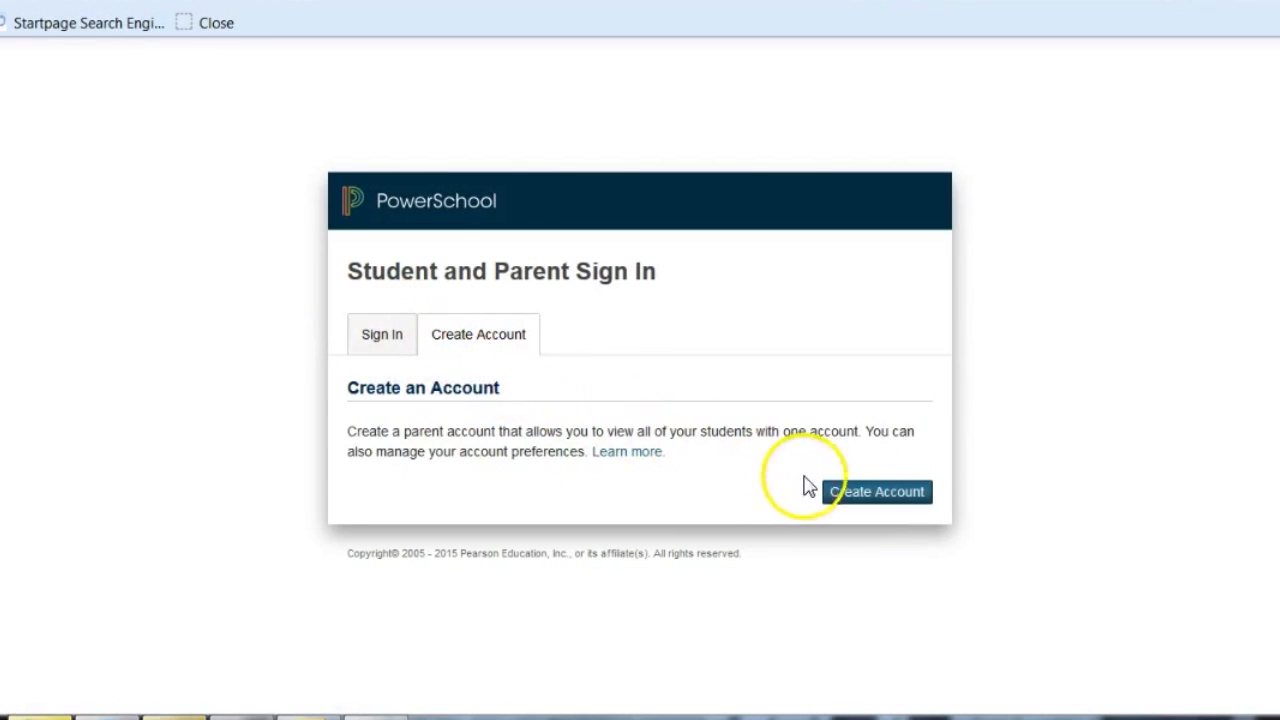
- Start a new parent account with name, email, username and a six-character password entered twice
left_click(876, 491)
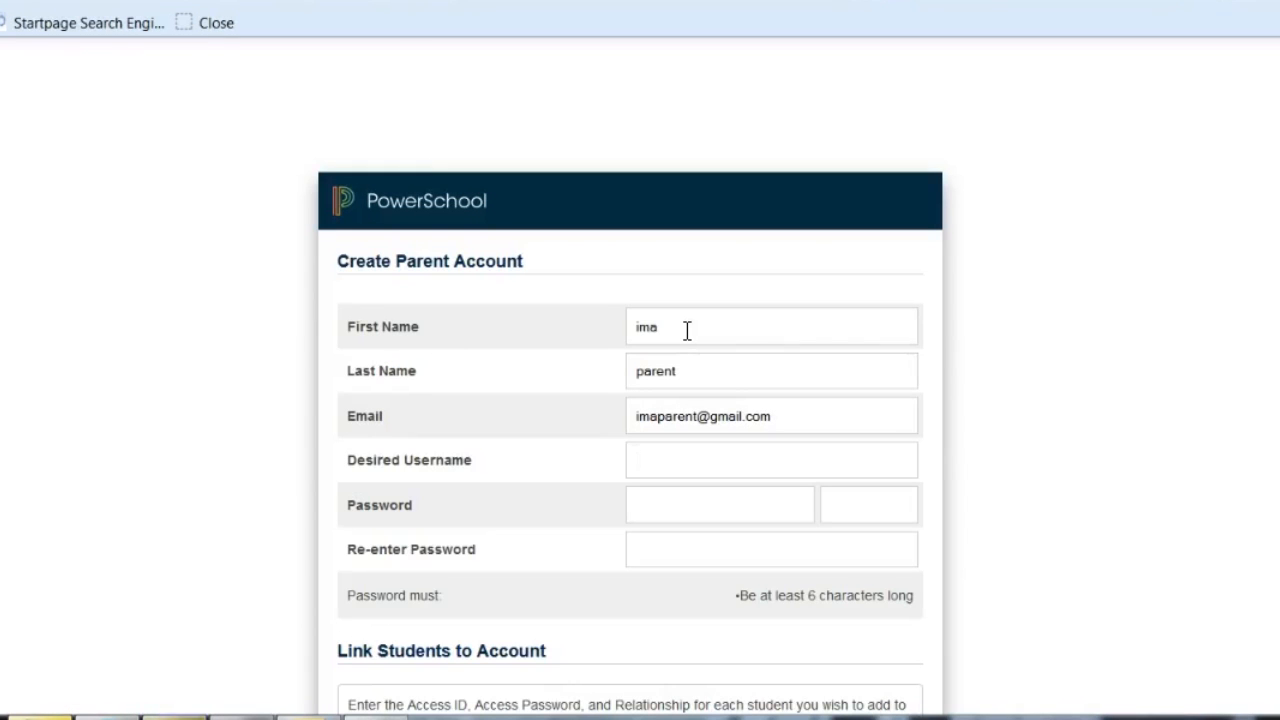
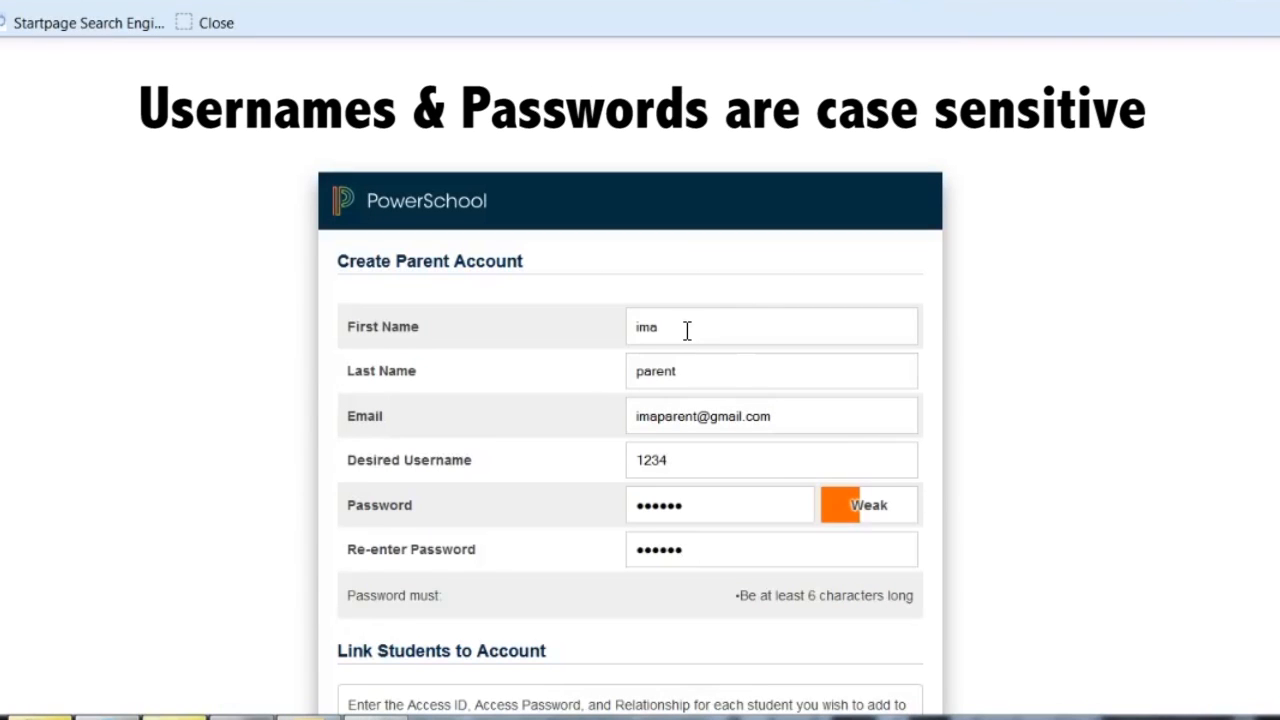
- Link first student 'Jimmy Parent' with access ID 12, an access password, and relationship Father
scroll("down", 3)
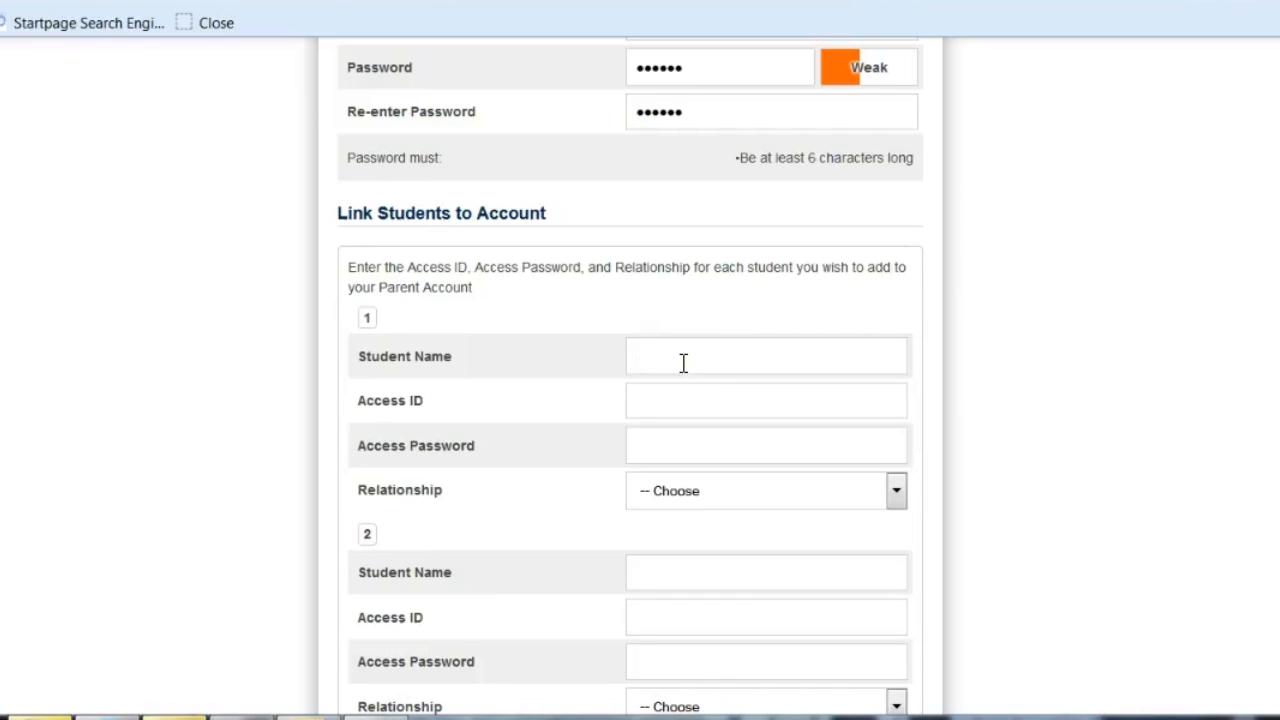
type("Jimmy F")
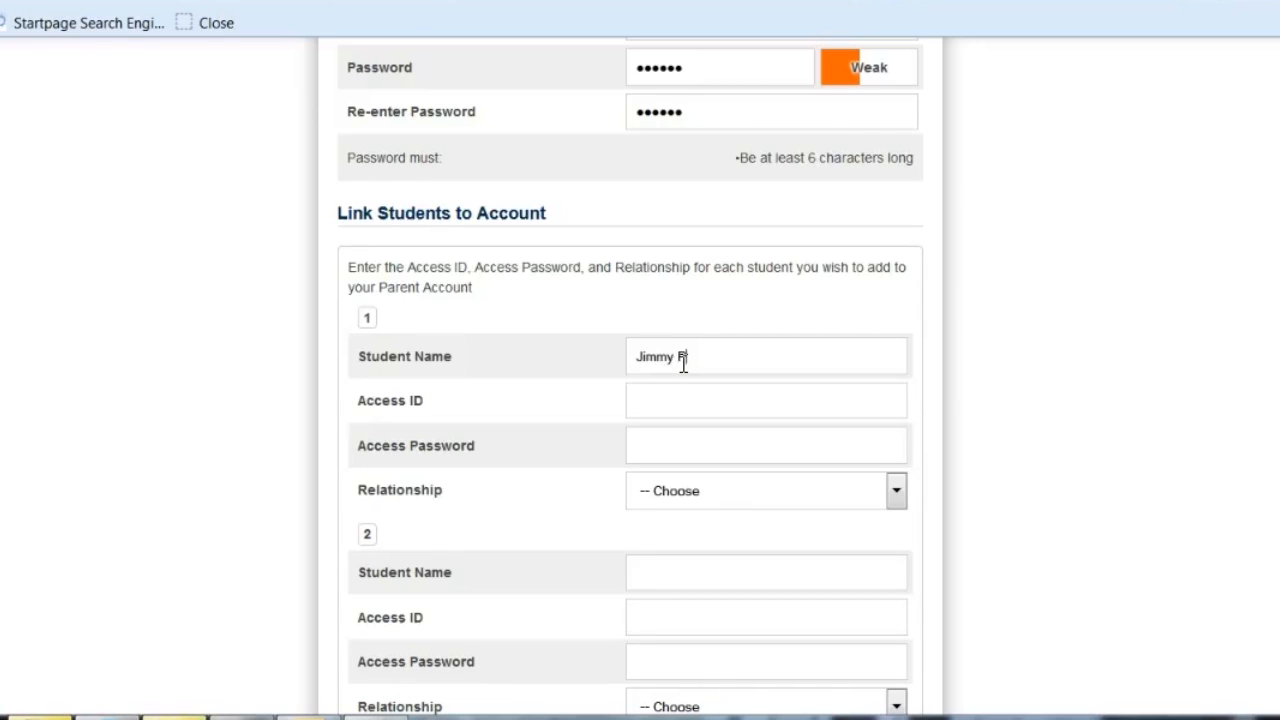
type("arent")
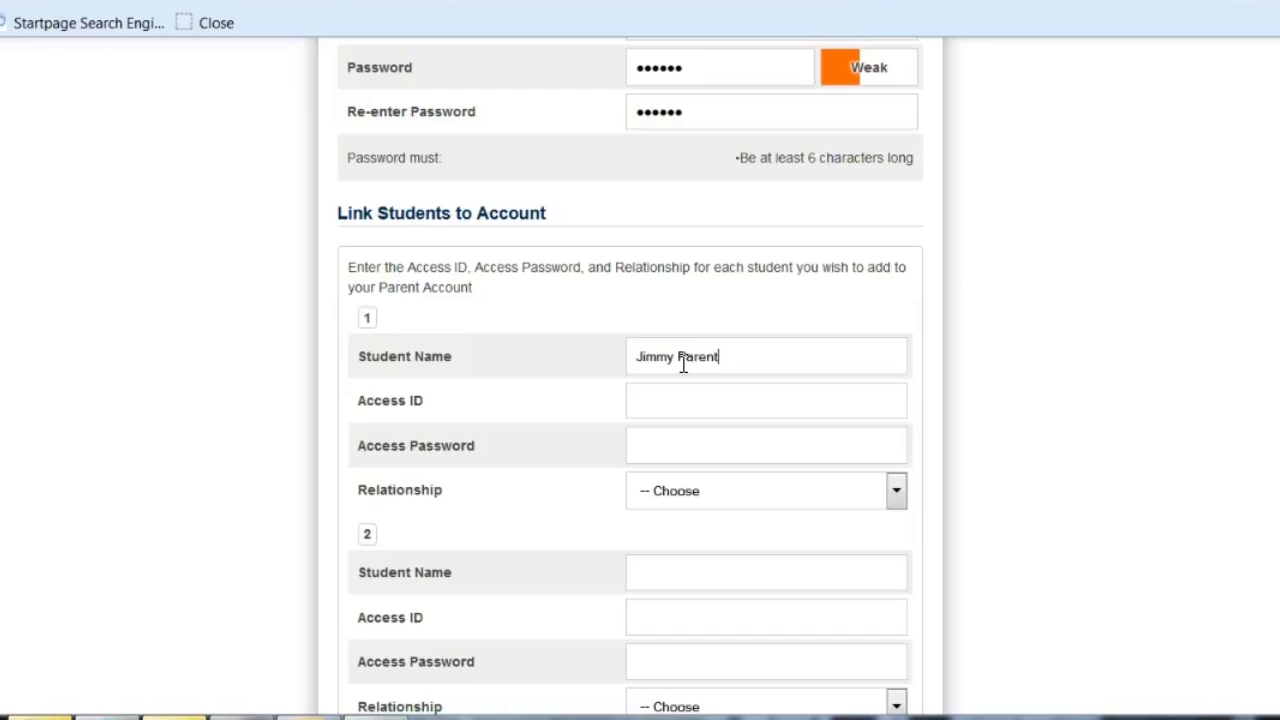
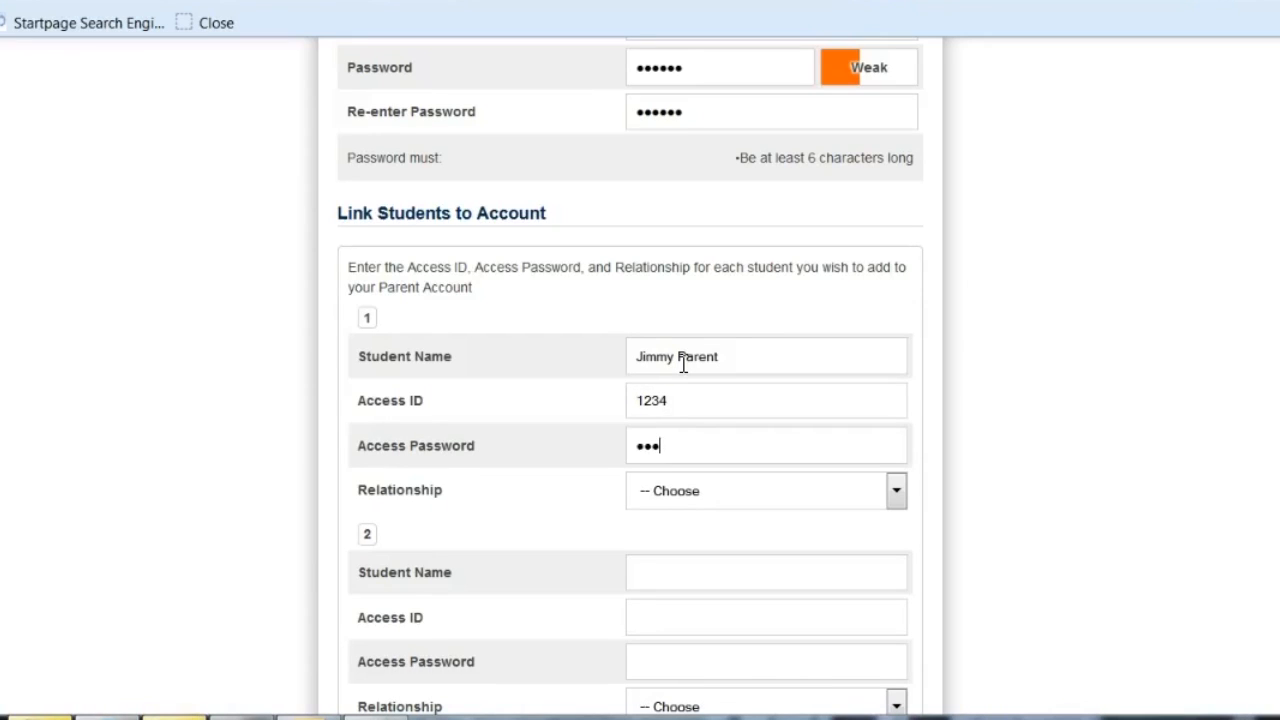
type("•")
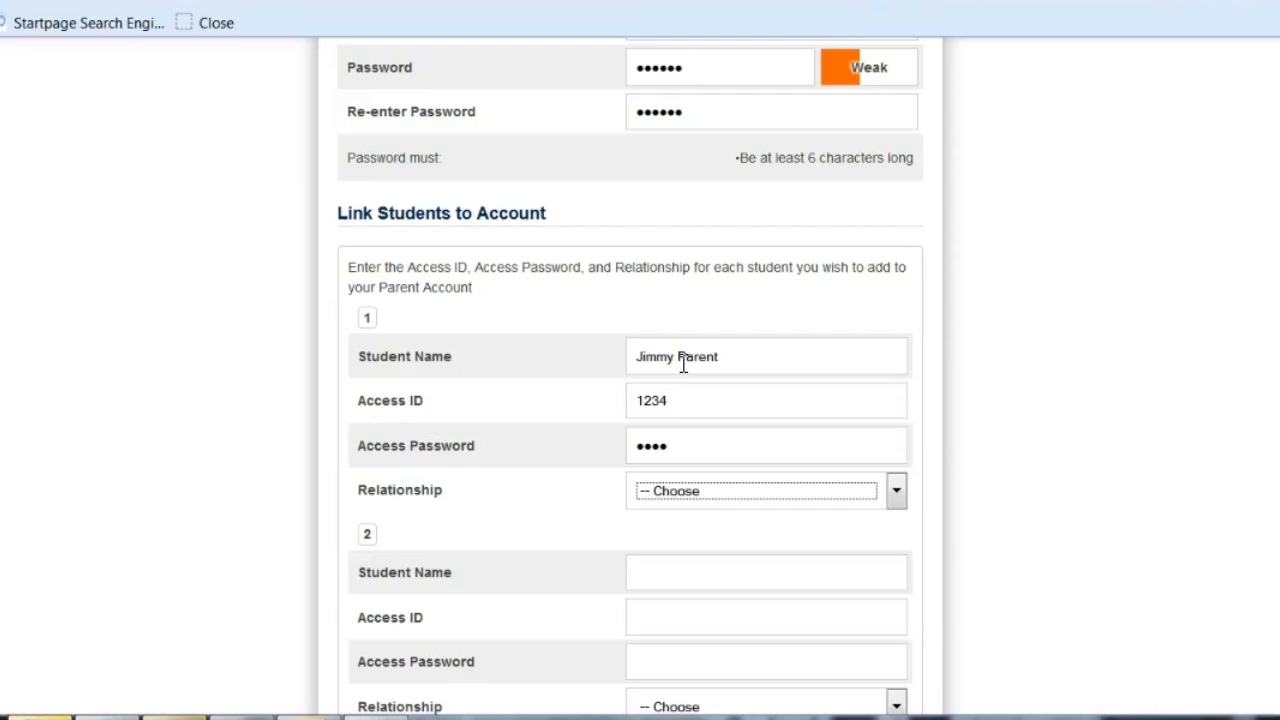
left_click(895, 490)
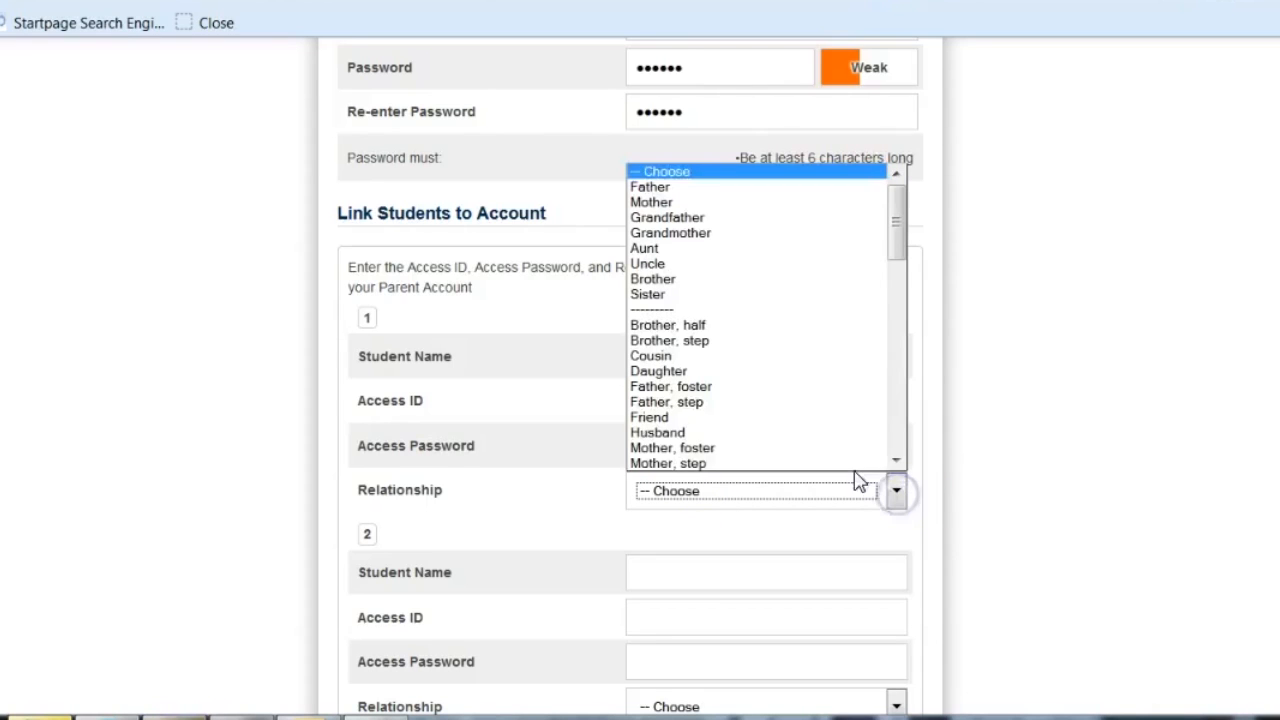
left_click(650, 187)
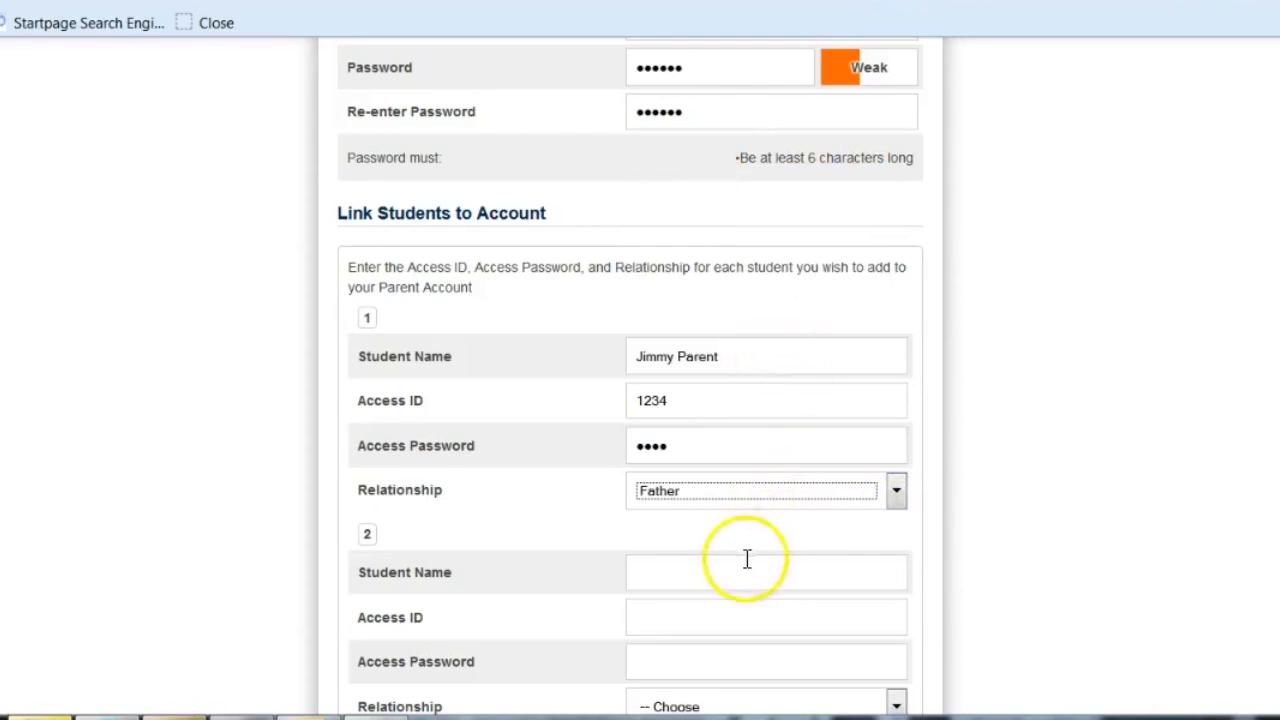
- Link second student 'Sally Parent' with access ID 1234, a four-character password, and relationship Father
left_click(766, 572)
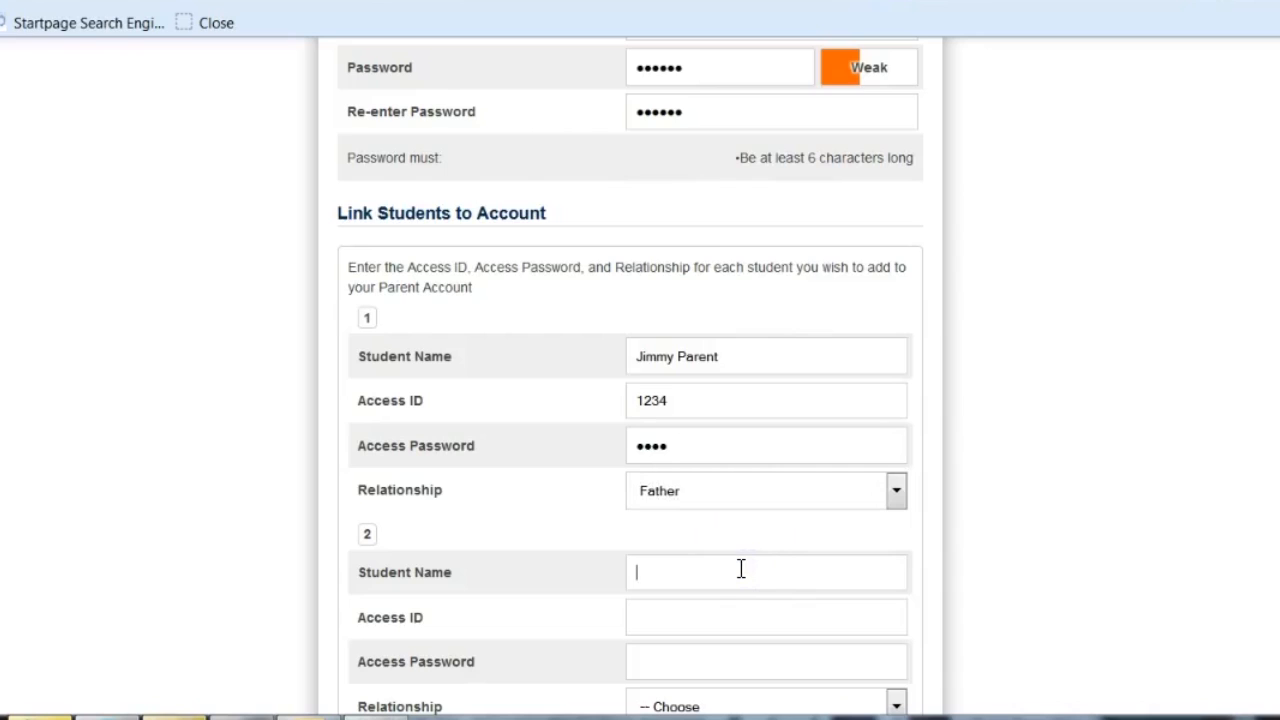
type("Sally")
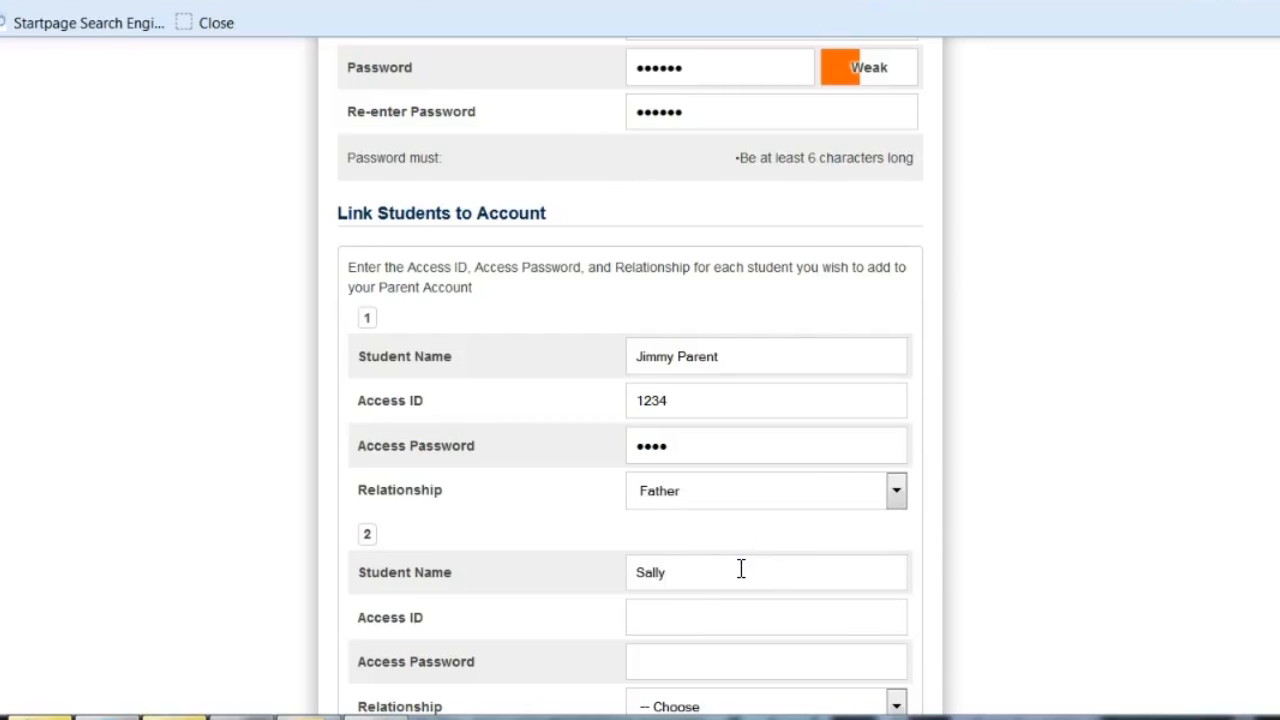
type("Parent")
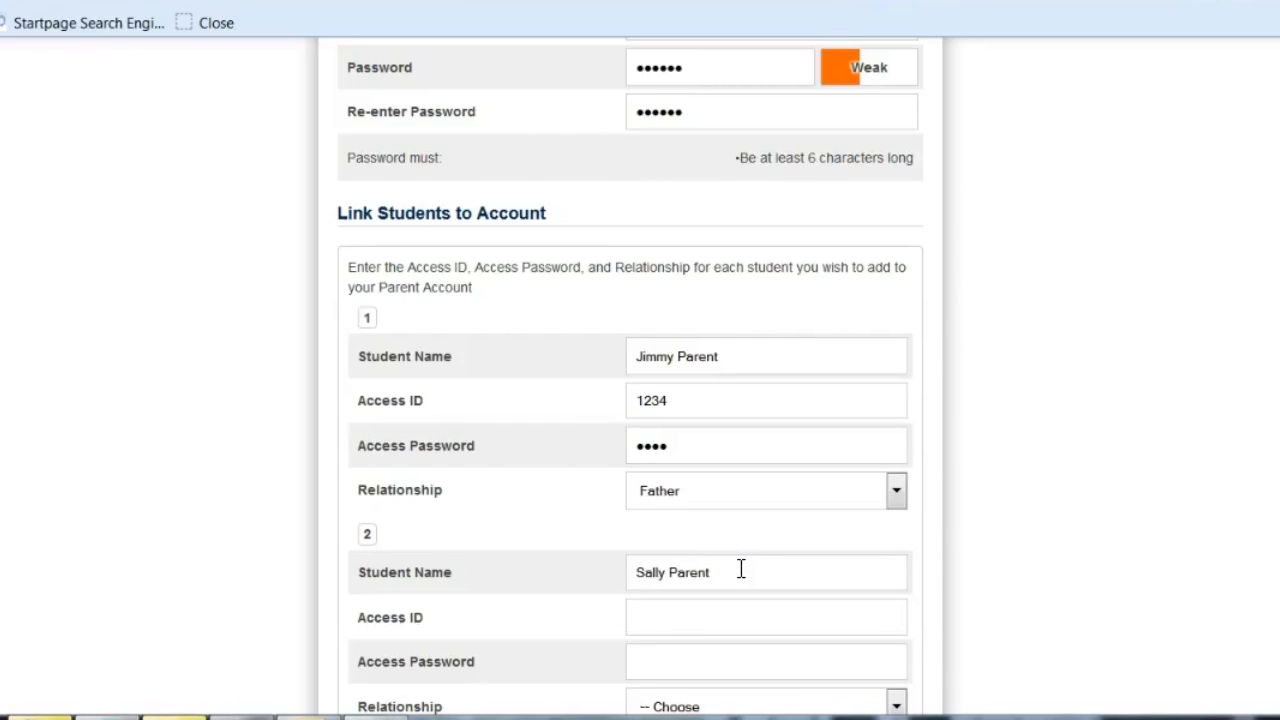
type("1234")
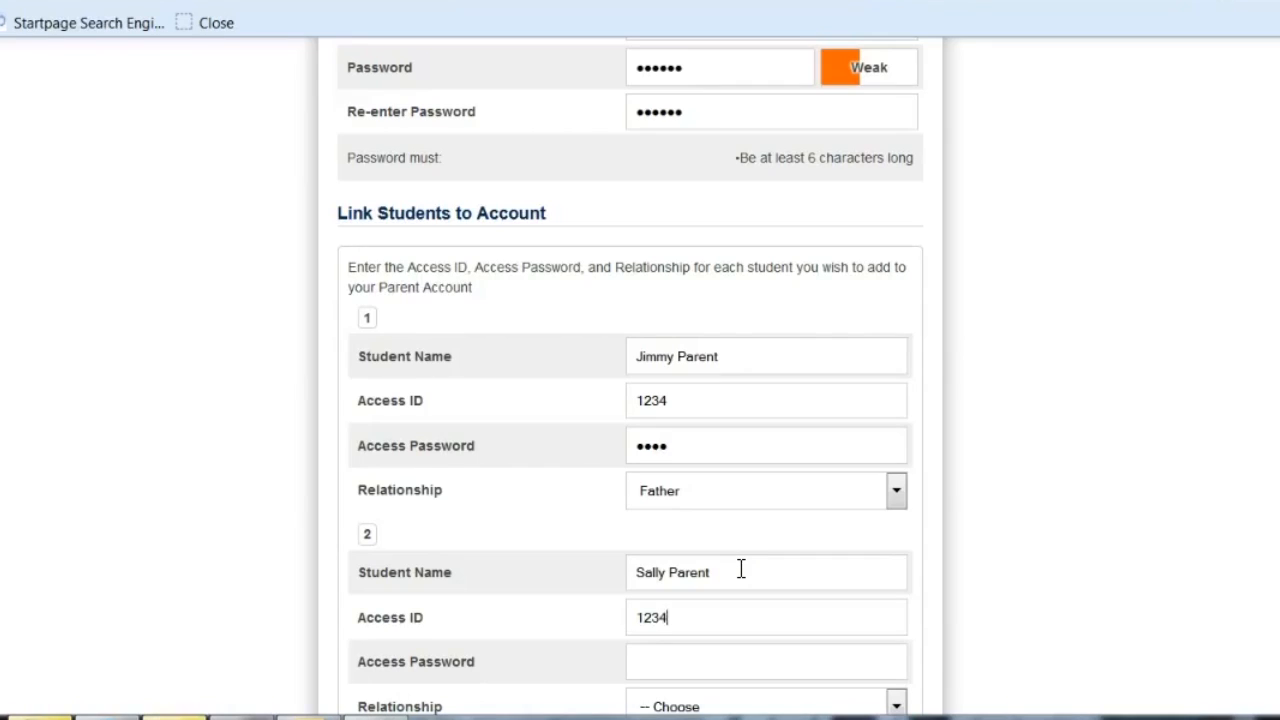
type("••••")
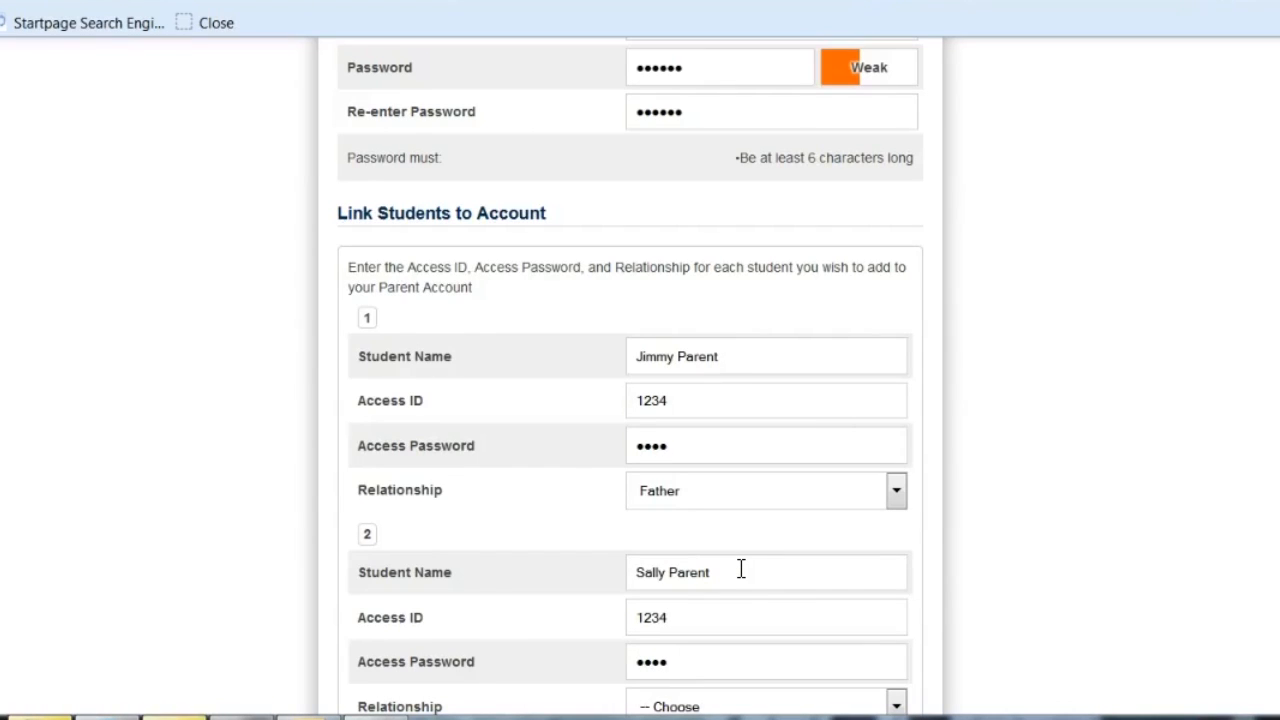
scroll("down", 3)
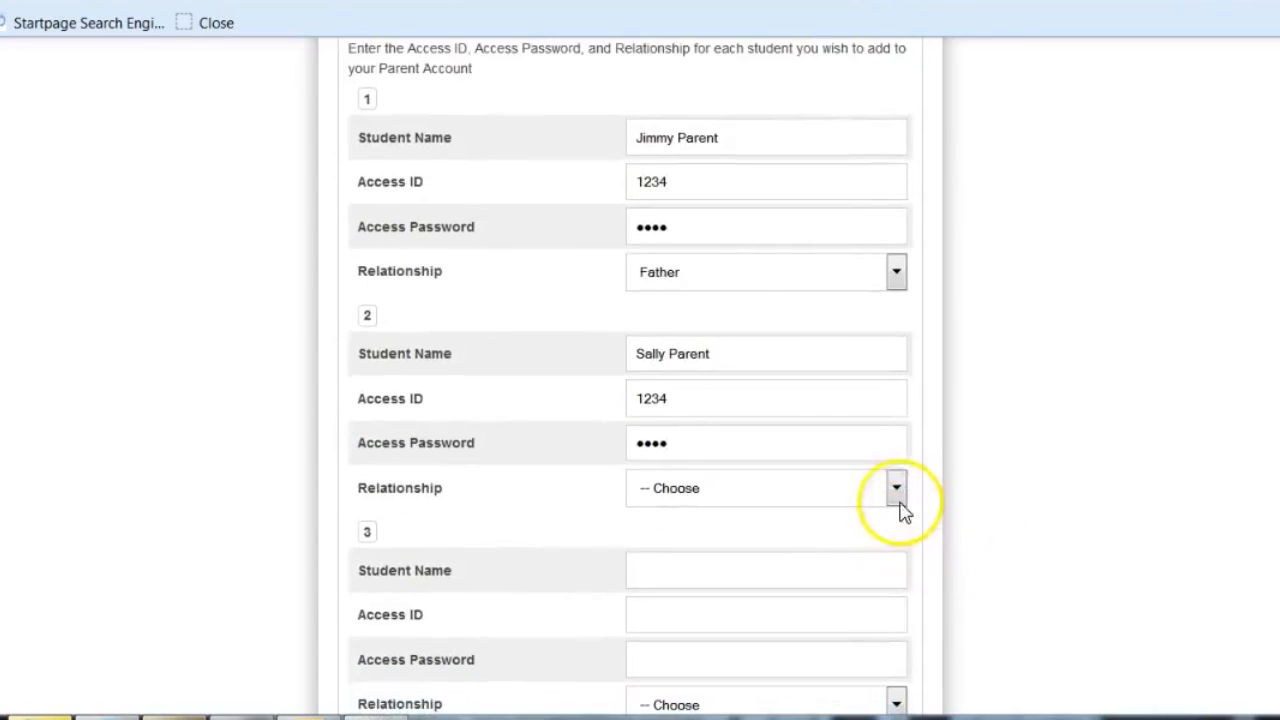
left_click(895, 488)
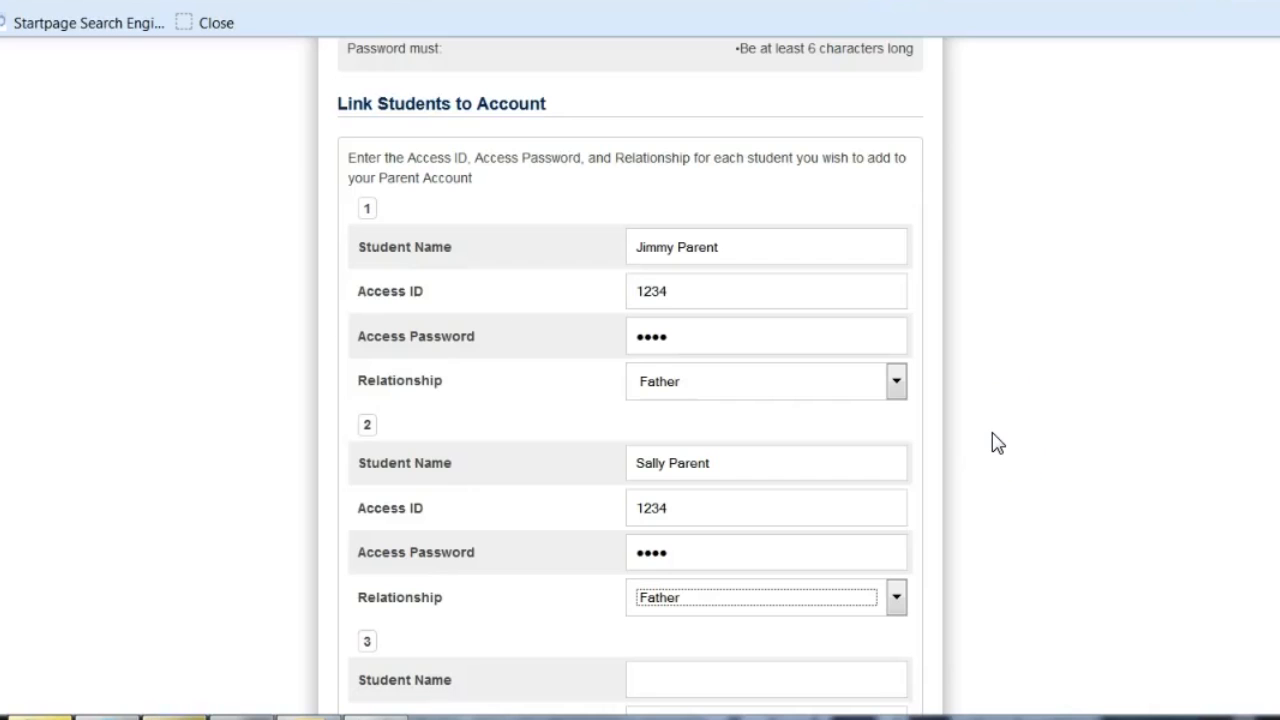
- Scroll past the empty student slots to the form's Enter button
scroll("down", 3)
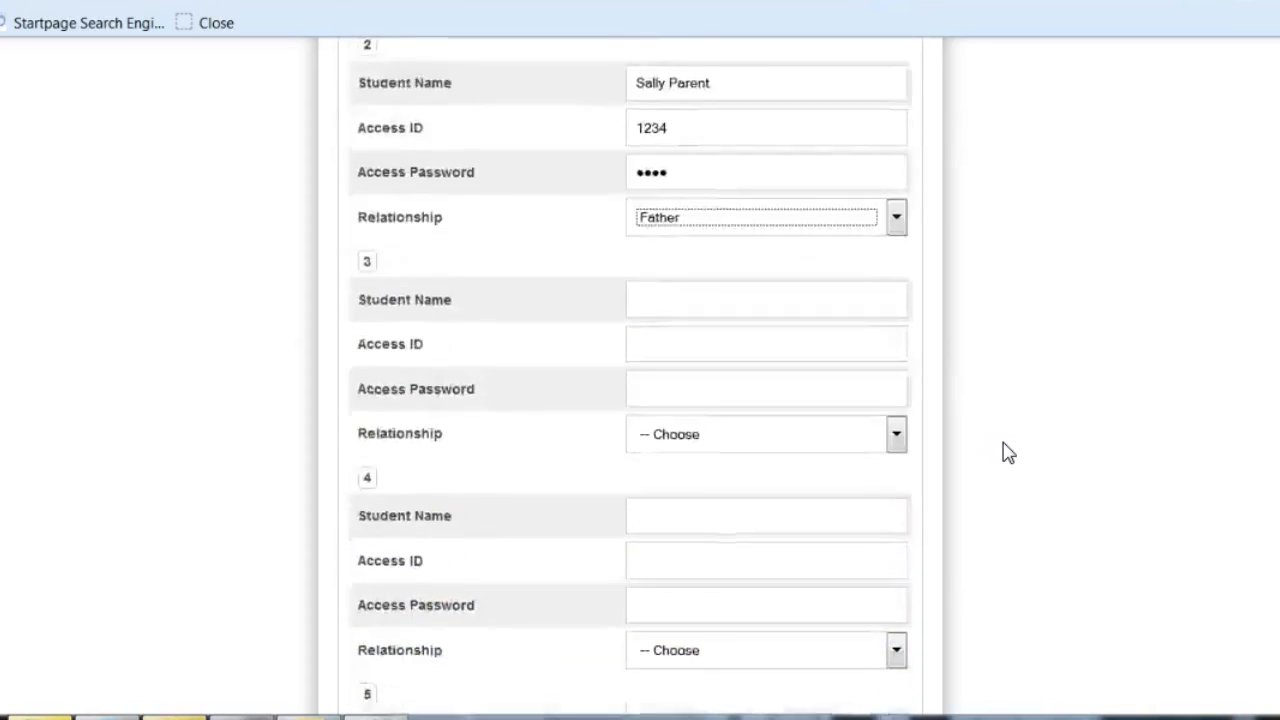
scroll("down", 3)
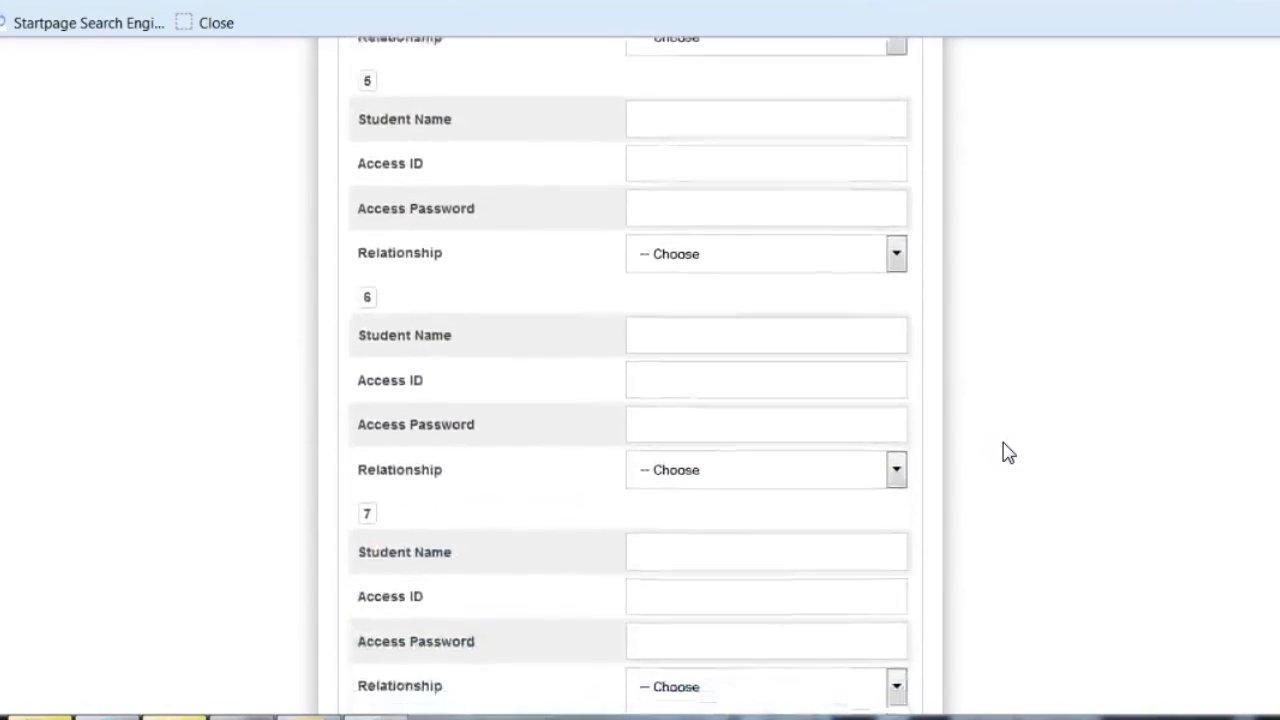
scroll("down", 3)
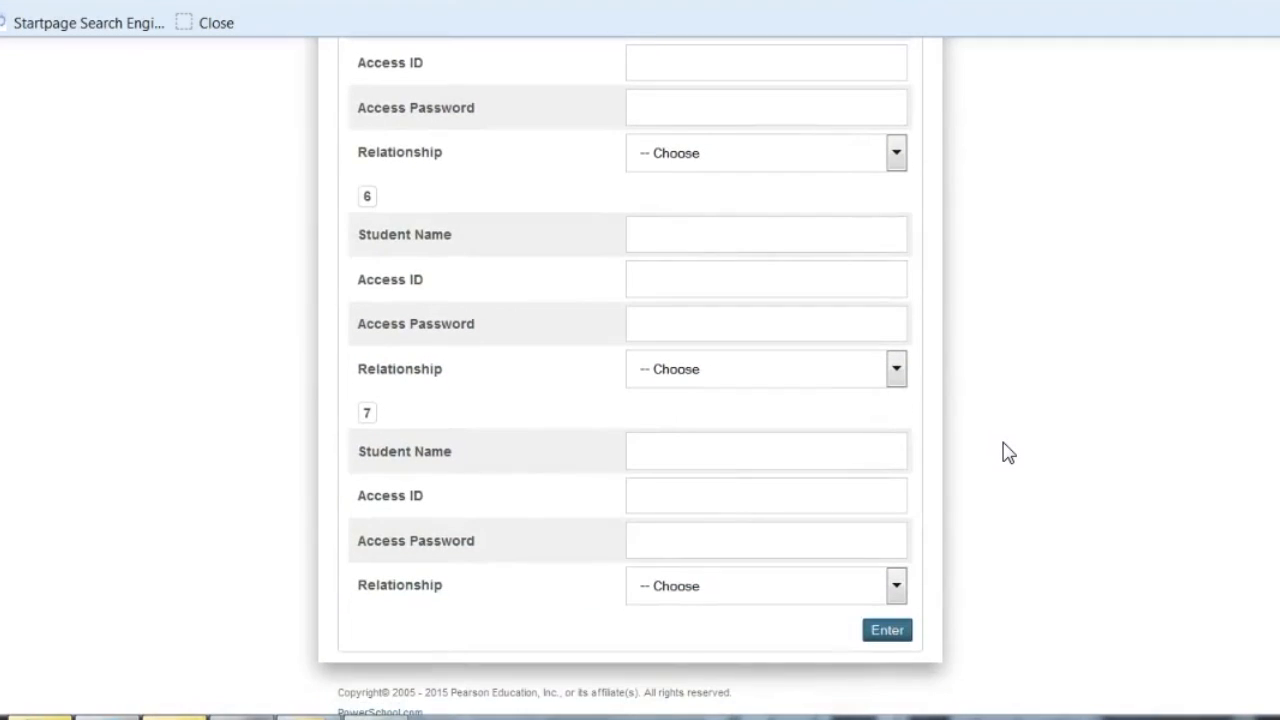